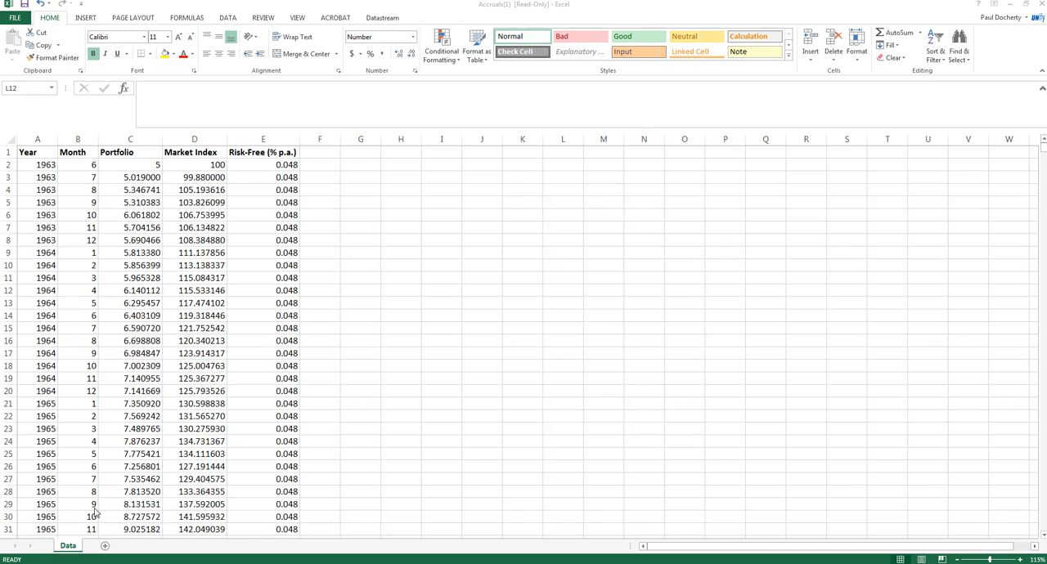
- Review the first Portfolio, Market Index and risk-free values at the top of the data
{"action": "left_click", "coordinate": [562, 289]}
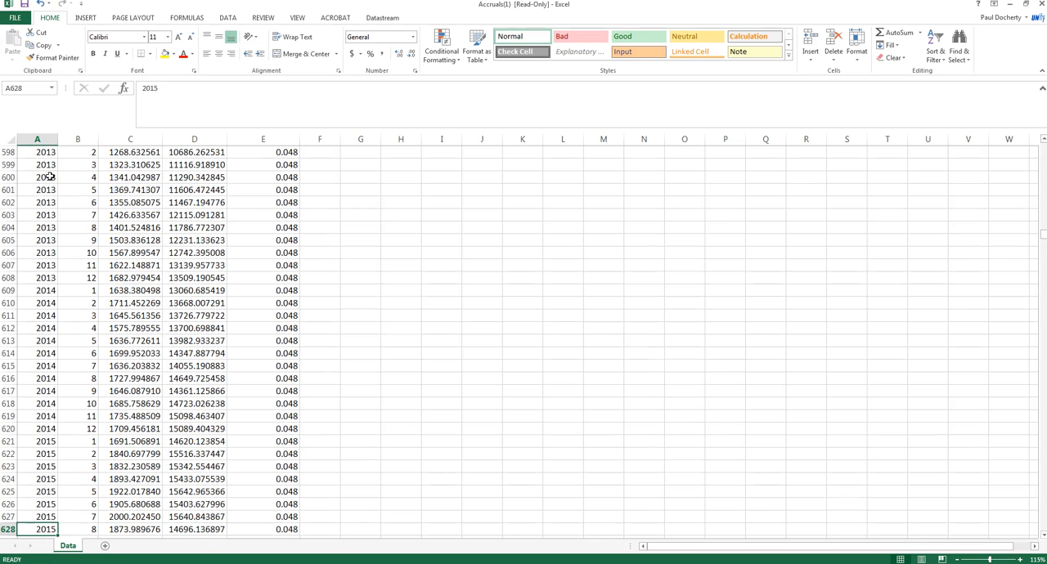
{"action": "key", "text": "ctrl+Home"}
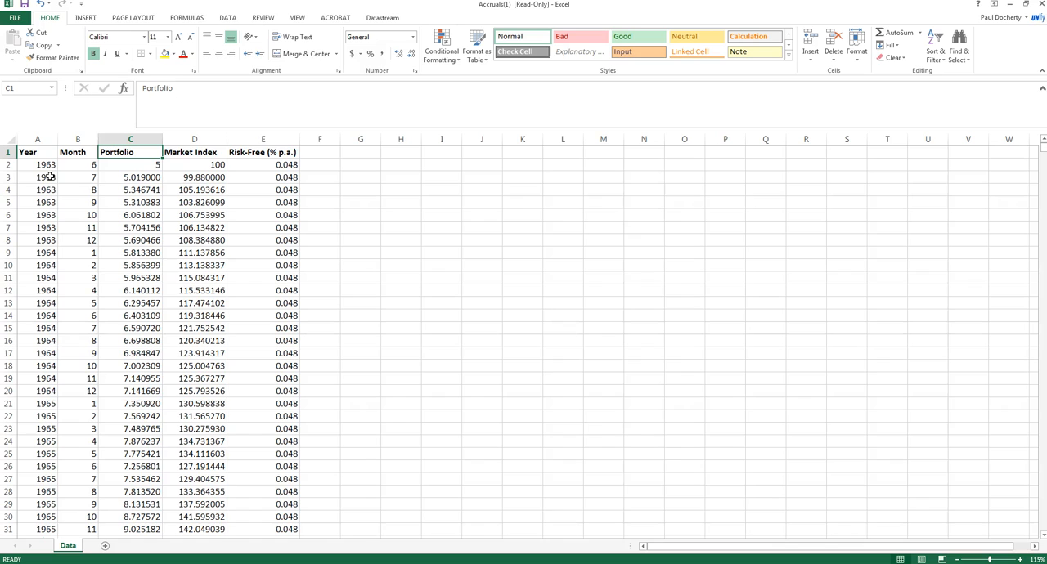
{"action": "left_click", "coordinate": [131, 163]}
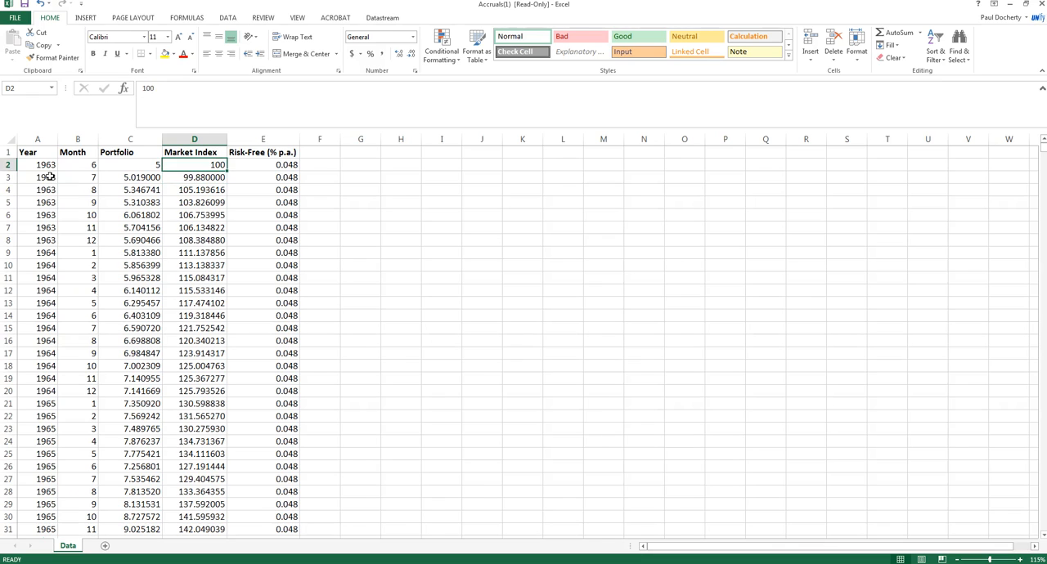
{"action": "left_click", "coordinate": [193, 177]}
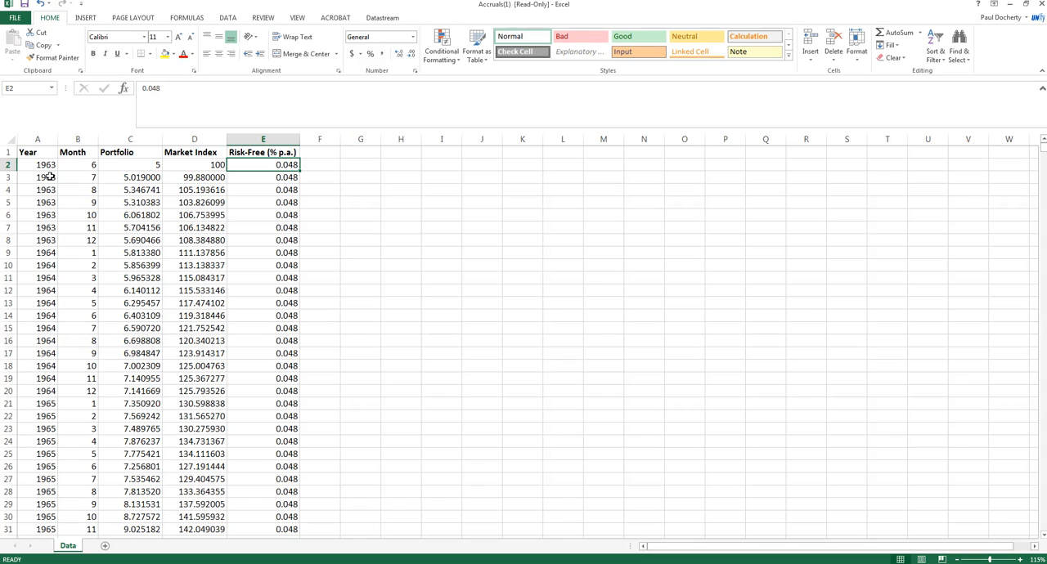
{"action": "left_click", "coordinate": [131, 164]}
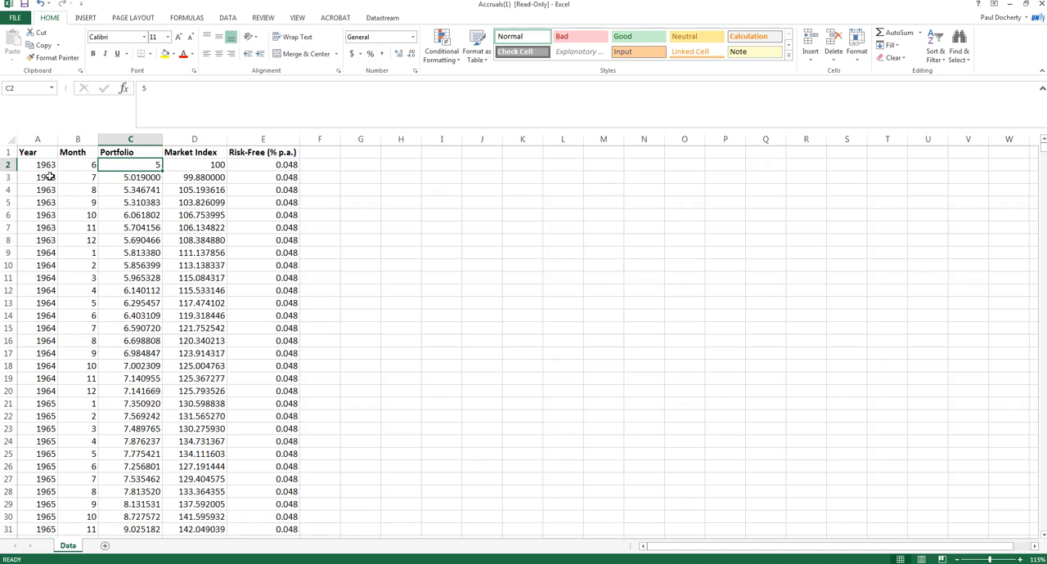
{"action": "left_click", "coordinate": [193, 164]}
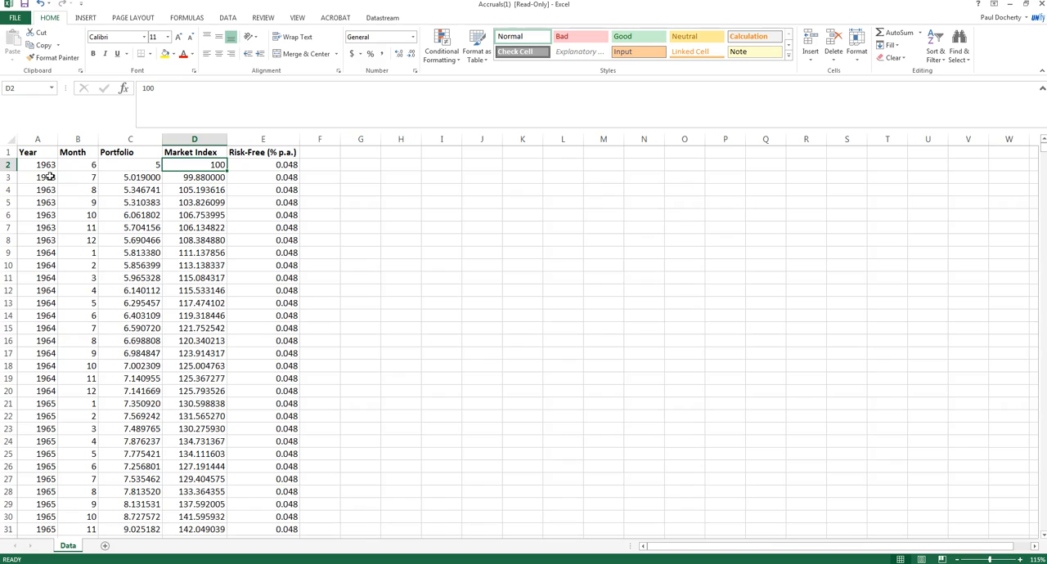
{"action": "left_click", "coordinate": [319, 176]}
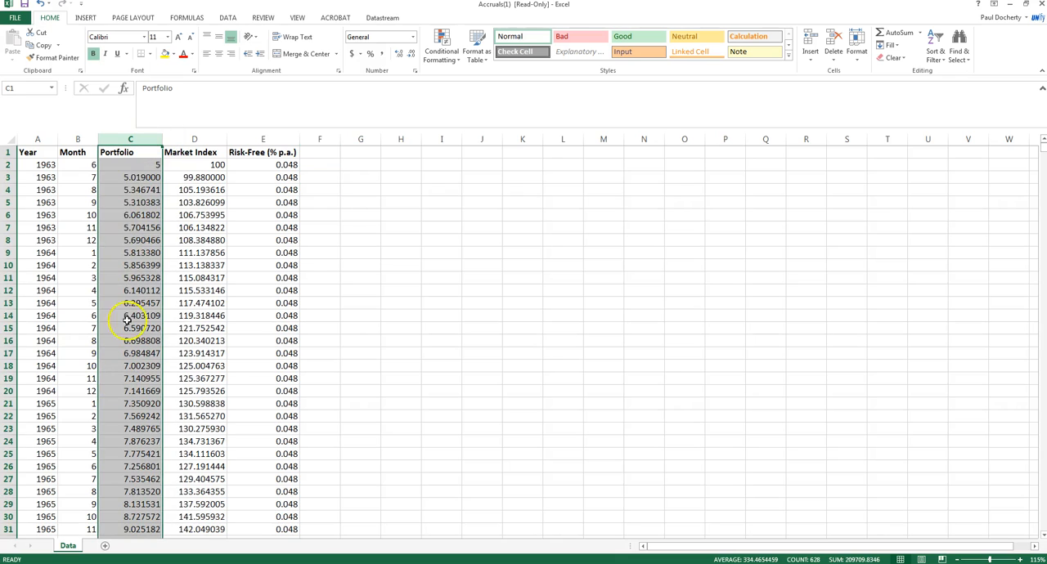
{"action": "mouse_move", "coordinate": [327, 175]}
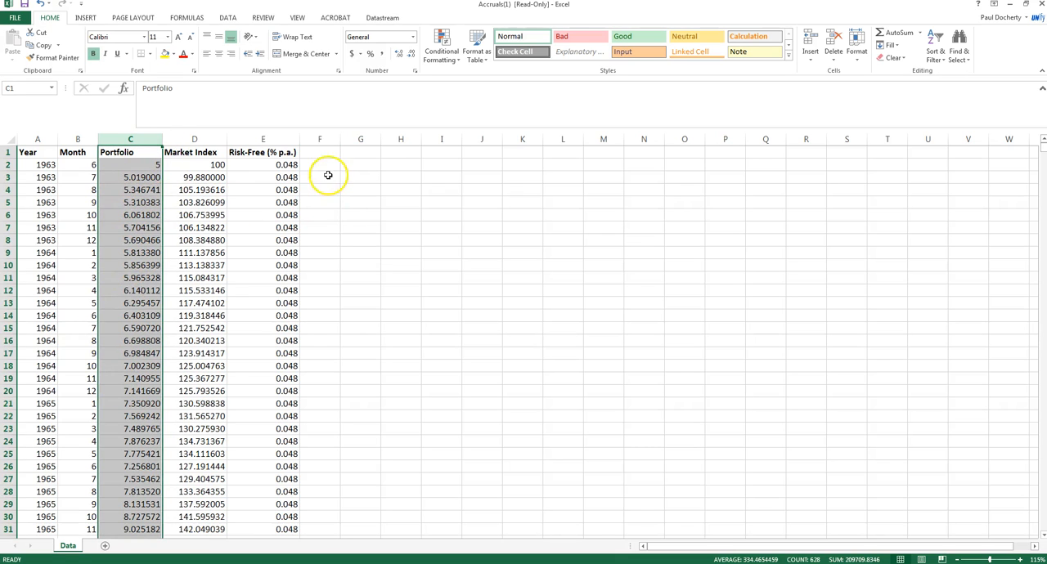
- Compute each month's portfolio return in column F as =(C3-C2)/C2 copied down
{"action": "left_click", "coordinate": [320, 176]}
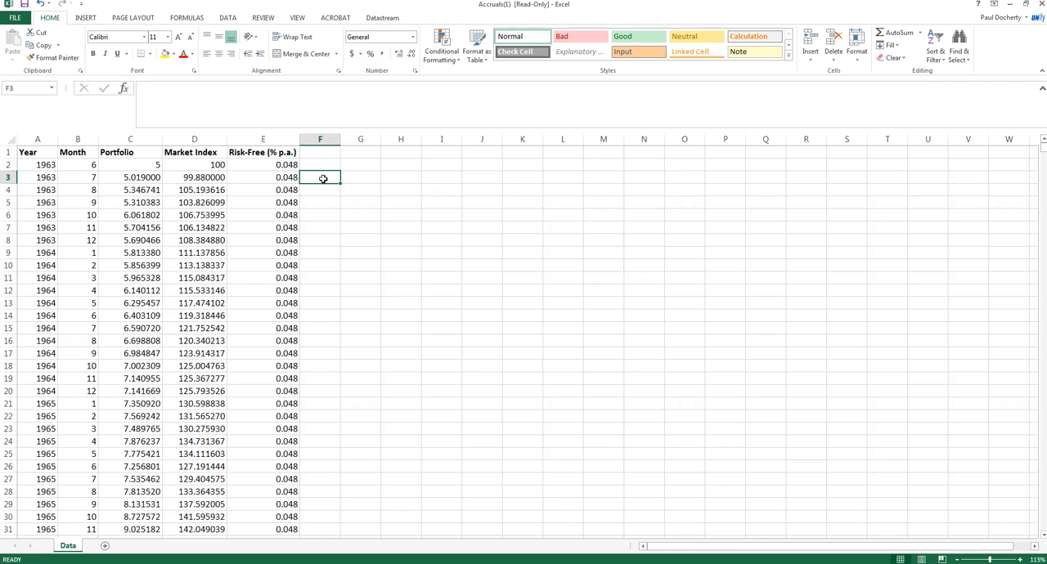
{"action": "type", "text": "=(C3-C2"}
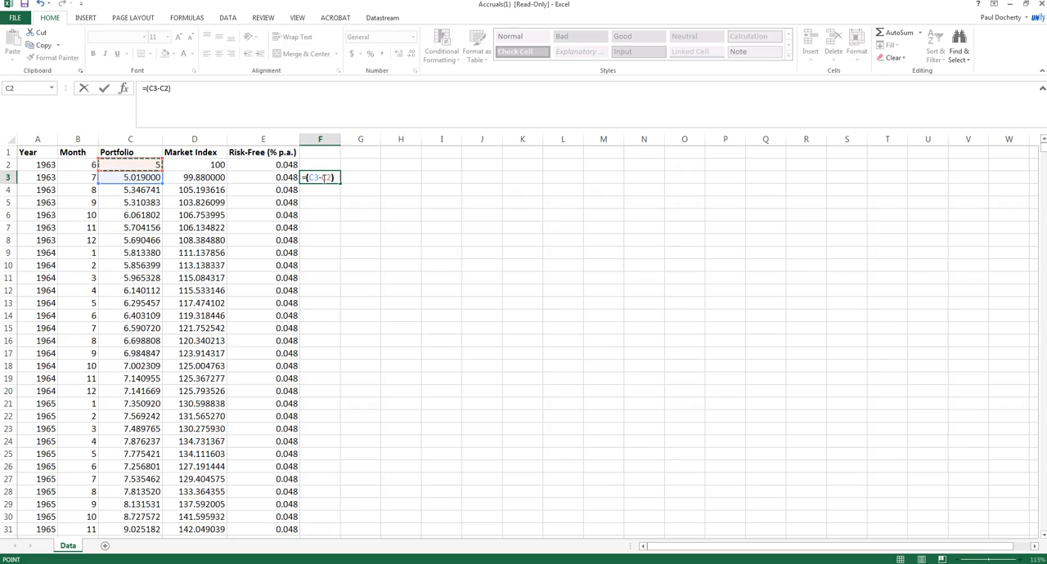
{"action": "type", "text": "/"}
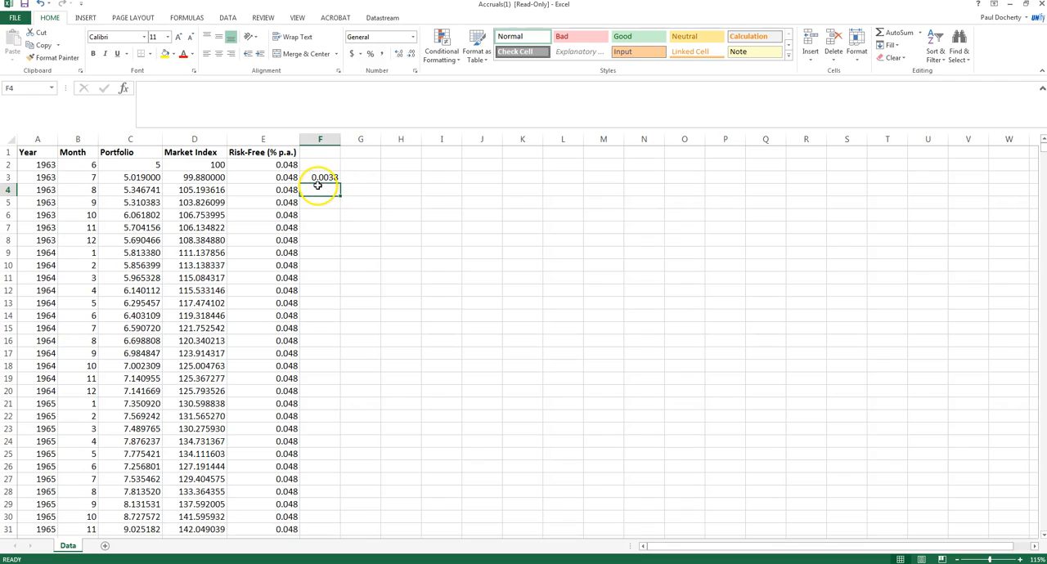
{"action": "left_click", "coordinate": [321, 177]}
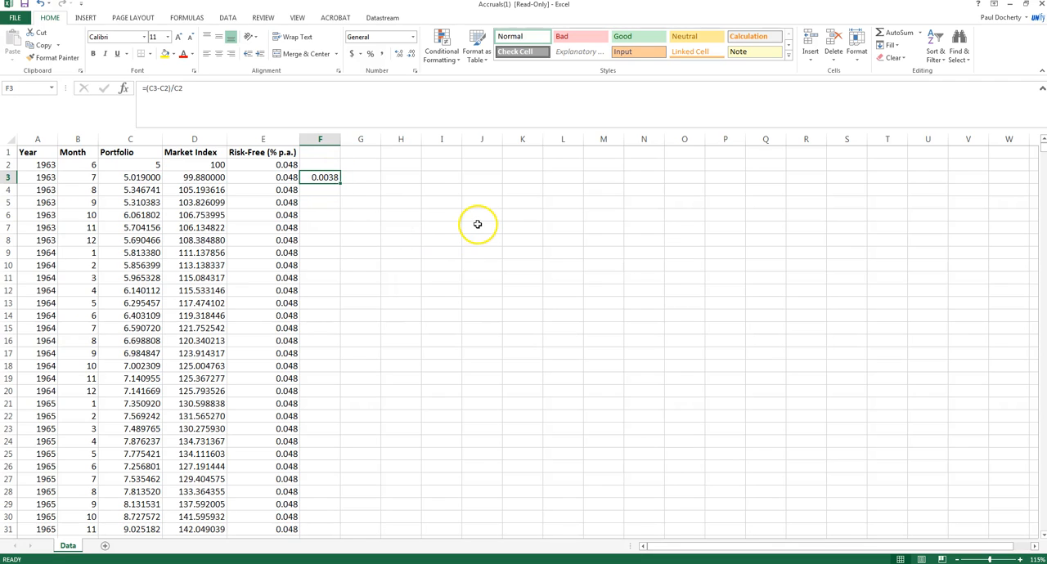
{"action": "mouse_move", "coordinate": [375, 219]}
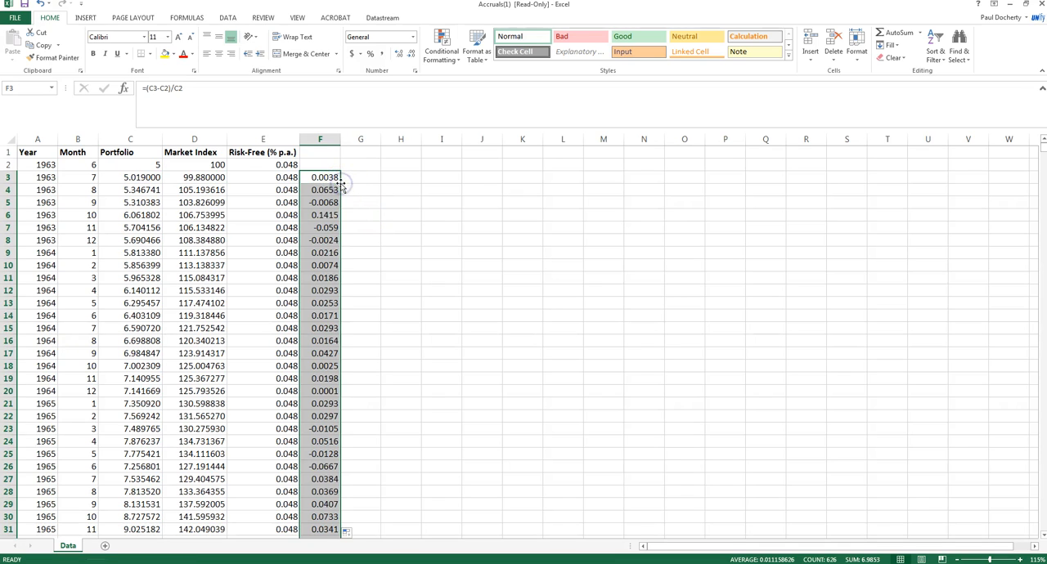
{"action": "left_click", "coordinate": [321, 278]}
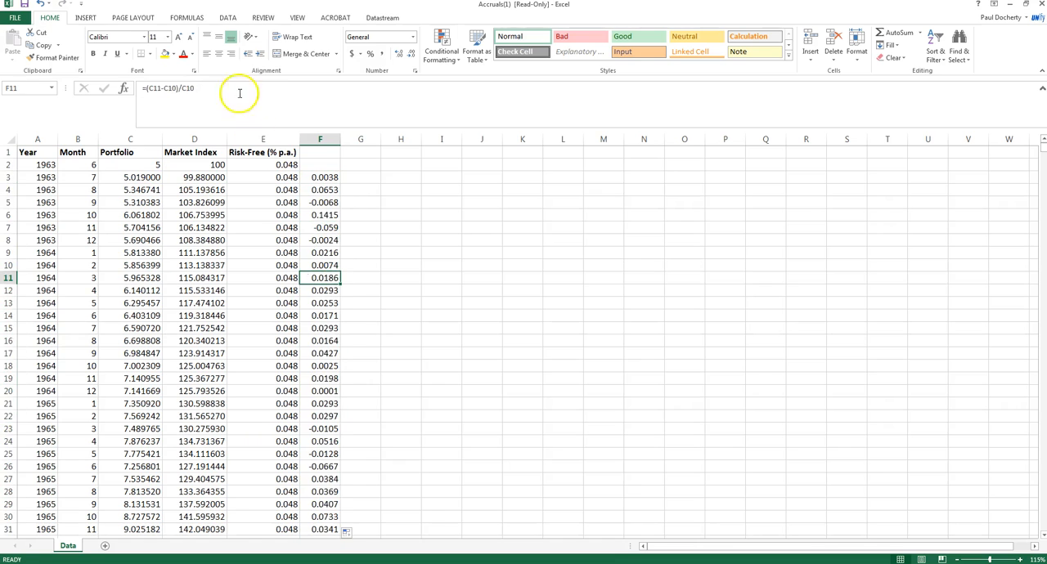
{"action": "left_click", "coordinate": [321, 316]}
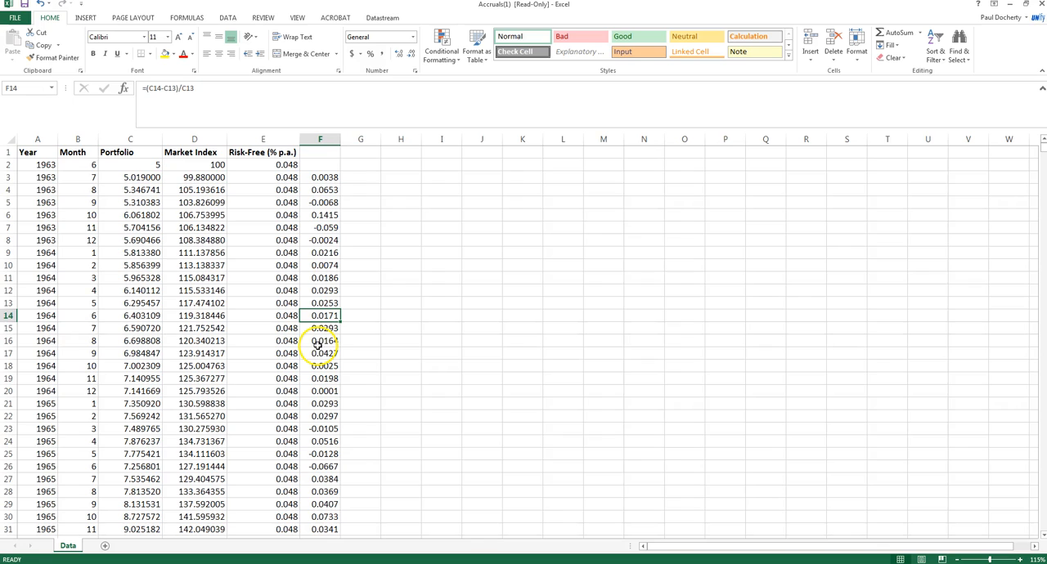
- Begin the first market index return formula in G3
{"action": "left_click", "coordinate": [360, 177]}
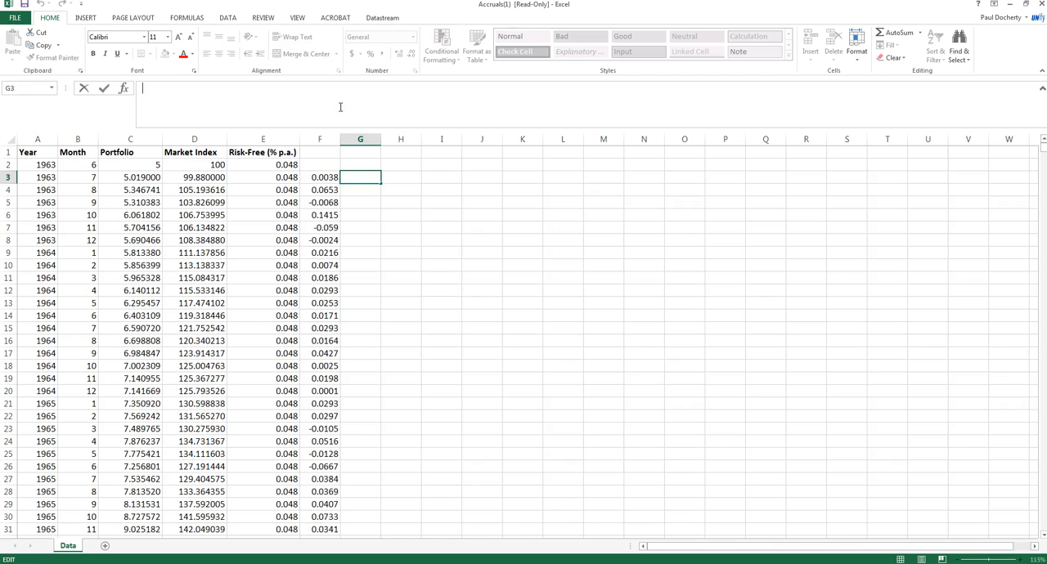
{"action": "type", "text": "=(D3-D2)/D2"}
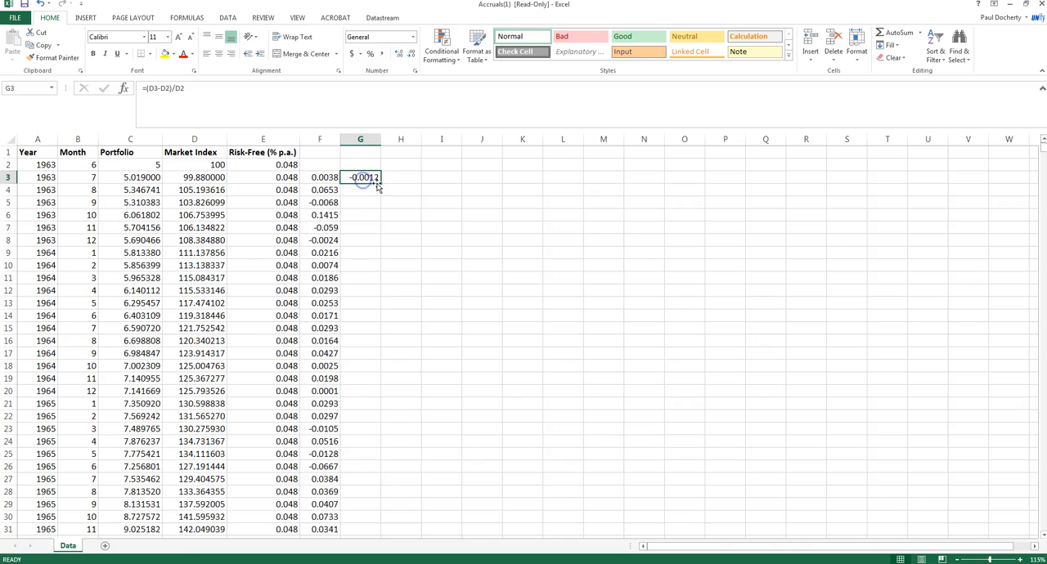
- Copy the market return =(D3-D2)/D2 down column G and head the columns Rp and Rm
{"action": "left_click_drag", "start_coordinate": [377, 183], "coordinate": [376, 530]}
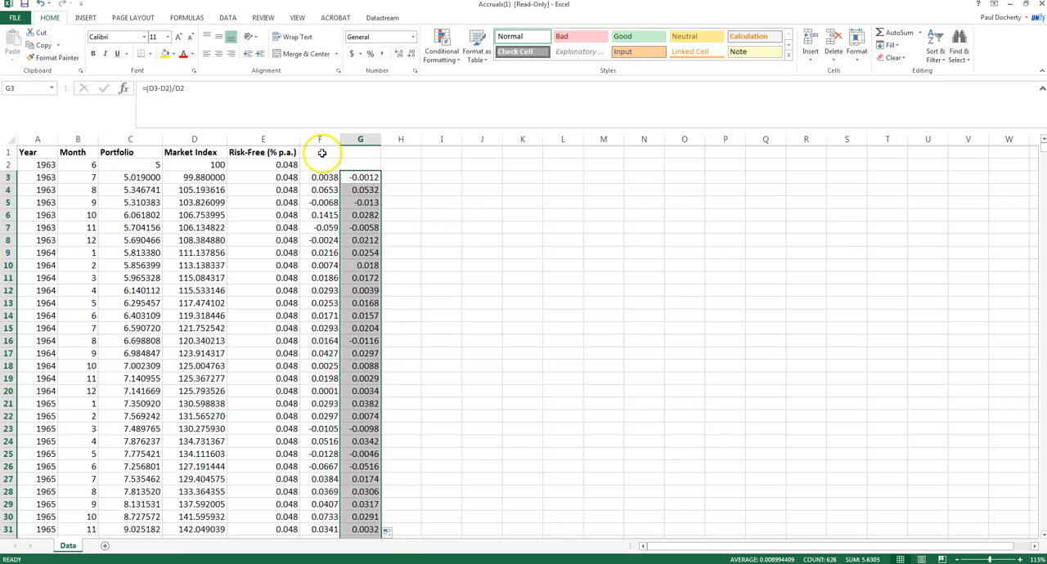
{"action": "left_click", "coordinate": [321, 154]}
{"action": "type", "text": "Rp"}
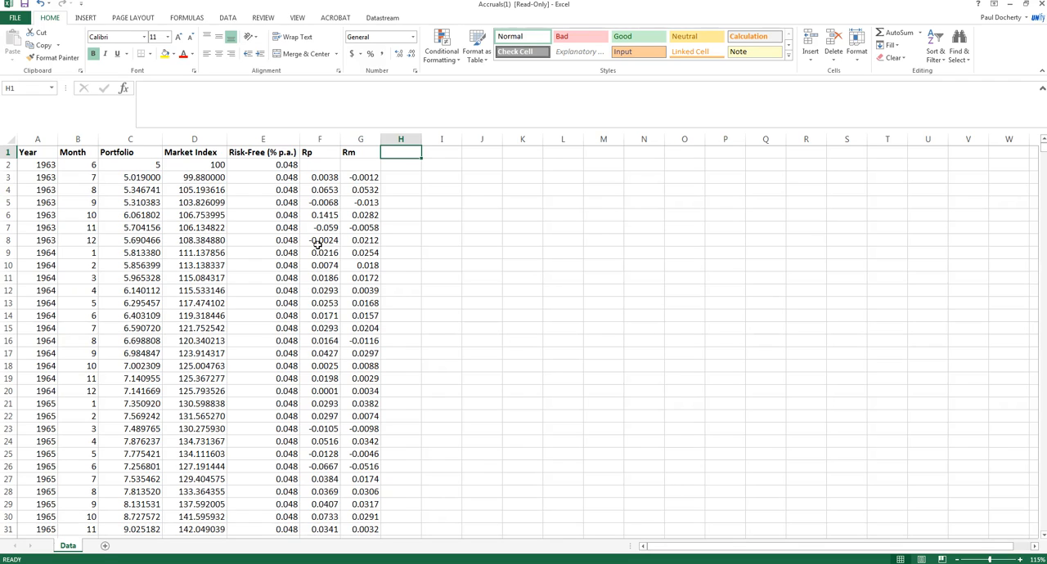
- Fill column H with the monthly risk-free rate 0.004 and head it Rf
{"action": "left_click", "coordinate": [399, 177]}
{"action": "type", "text": "0.004"}
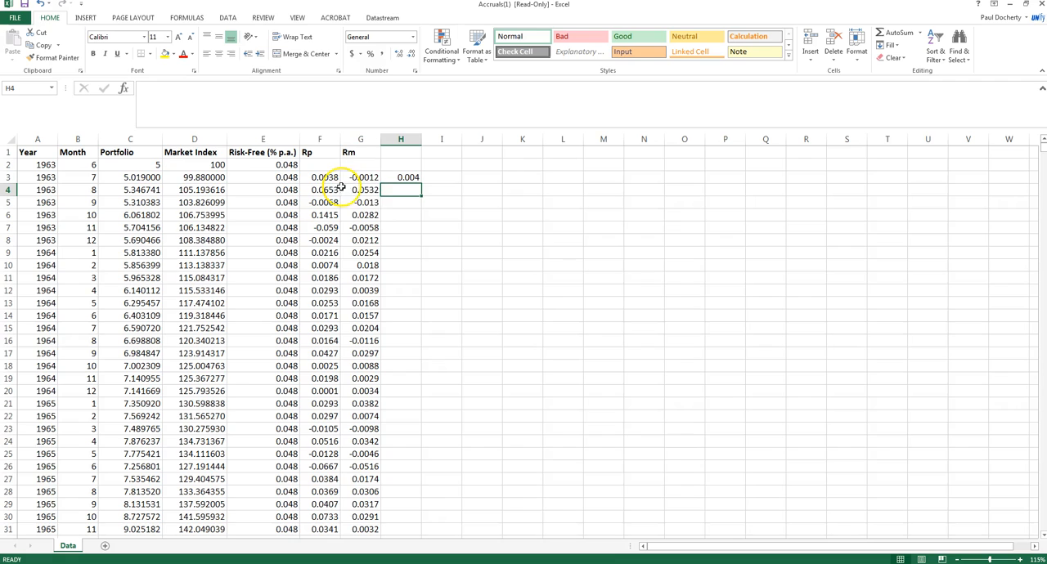
{"action": "mouse_move", "coordinate": [445, 308]}
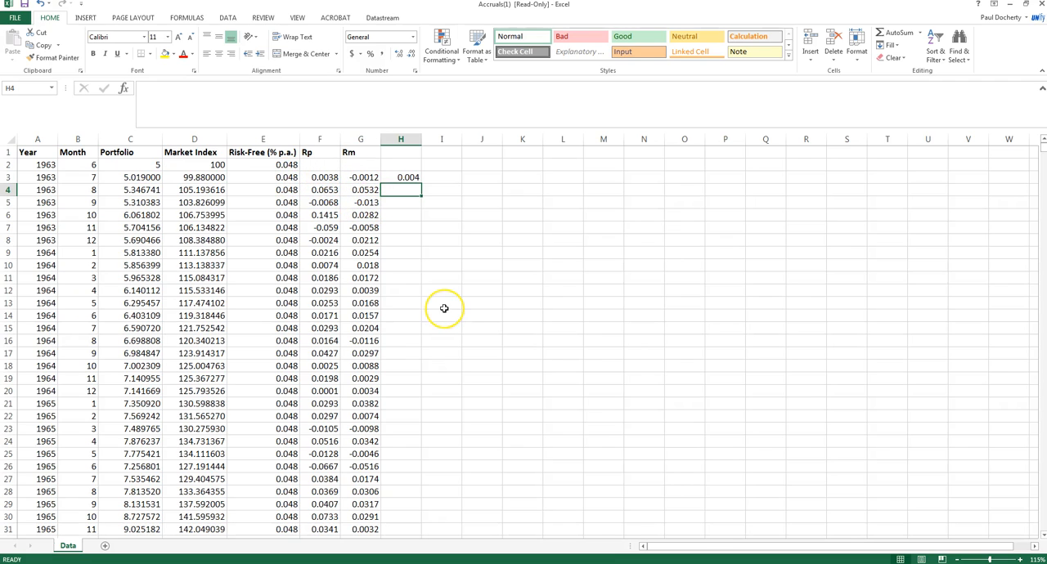
{"action": "mouse_move", "coordinate": [231, 136]}
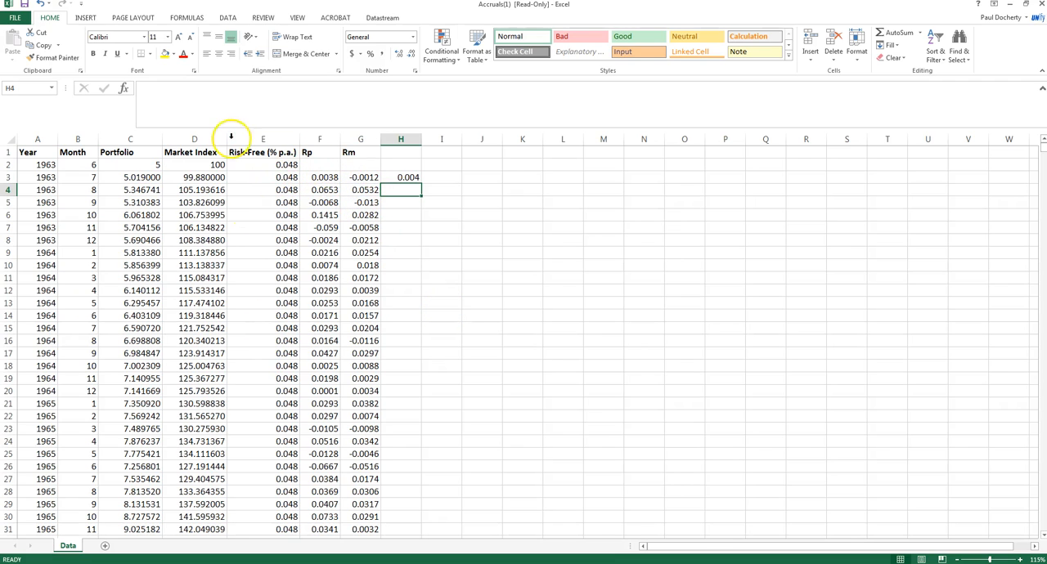
{"action": "left_click_drag", "start_coordinate": [407, 177], "coordinate": [408, 530]}
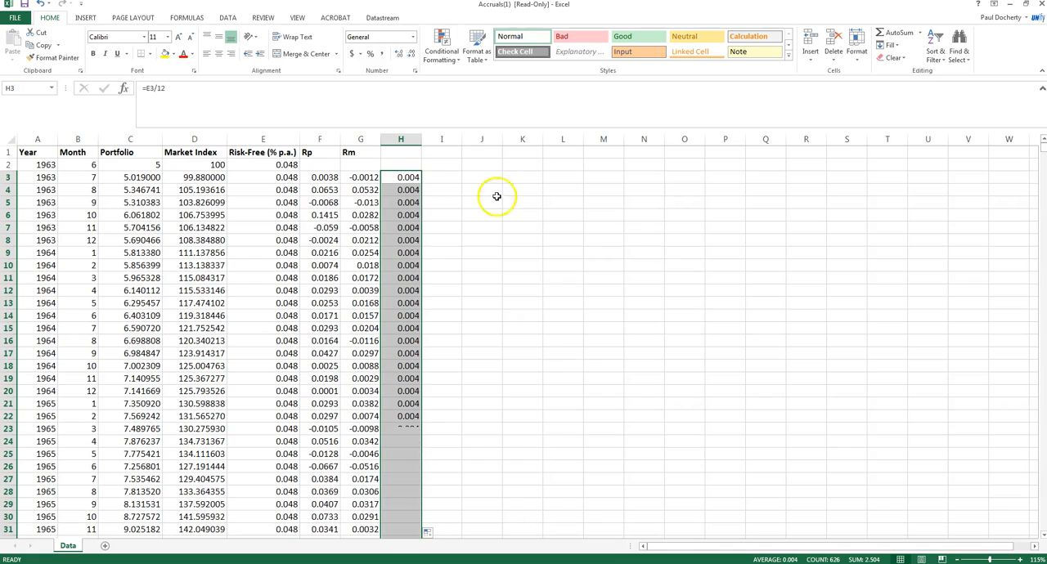
{"action": "left_click", "coordinate": [399, 152]}
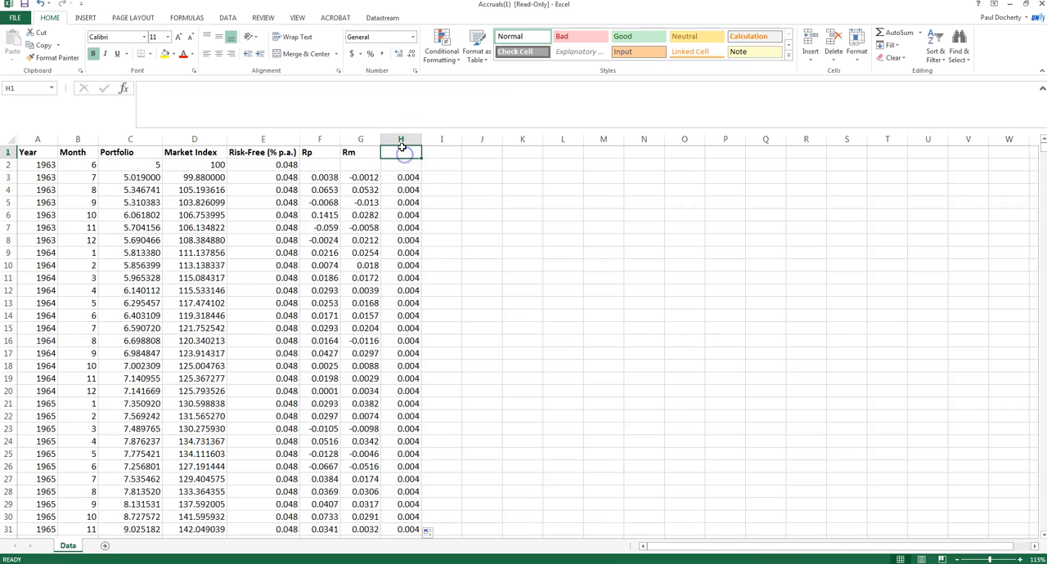
{"action": "type", "text": "Rf"}
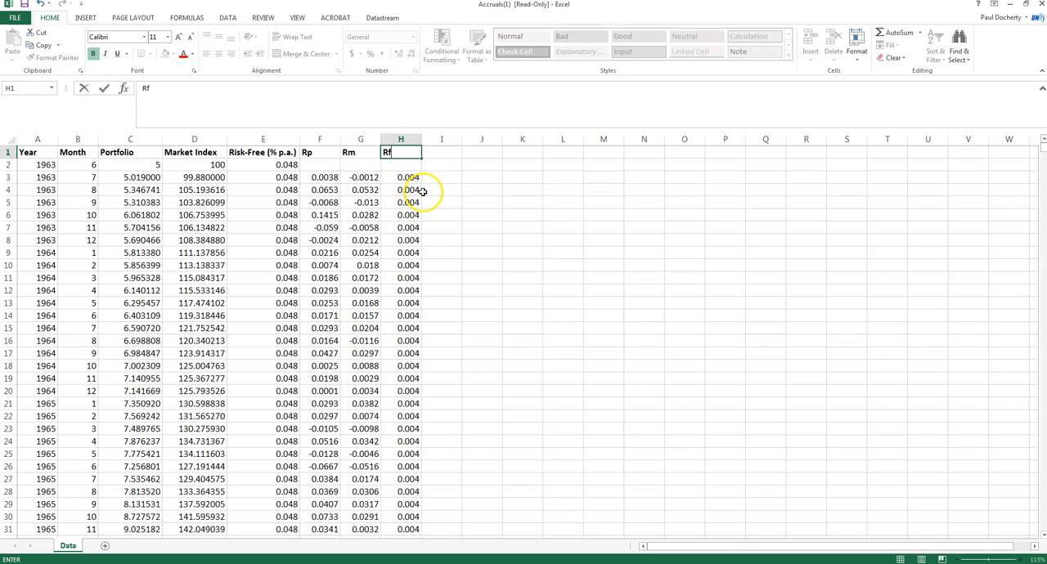
{"action": "left_click", "coordinate": [441, 190]}
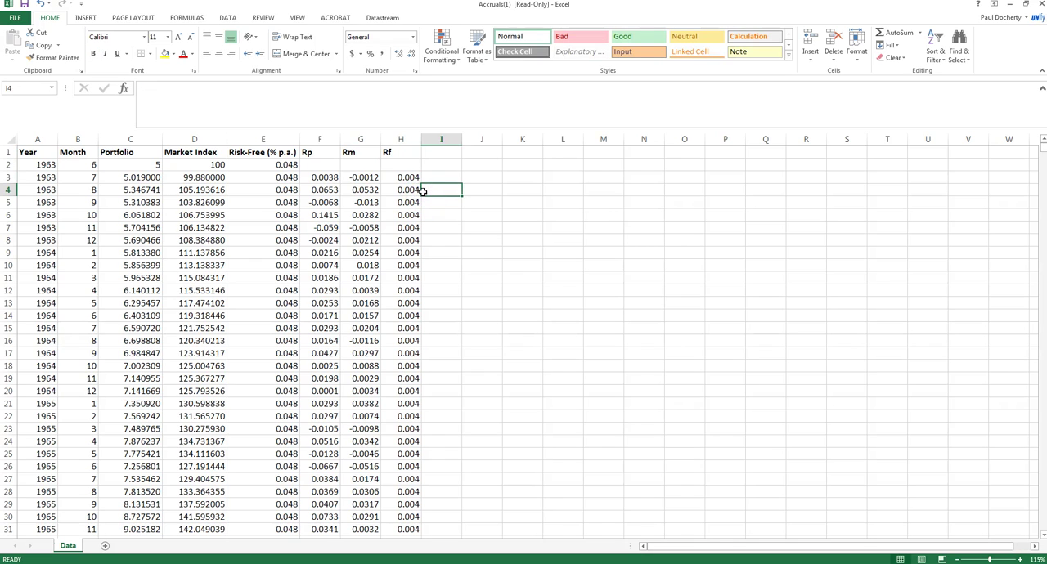
- Verify the Rp and Rf formulas in row 3 and select the summary label cell
{"action": "left_click", "coordinate": [320, 177]}
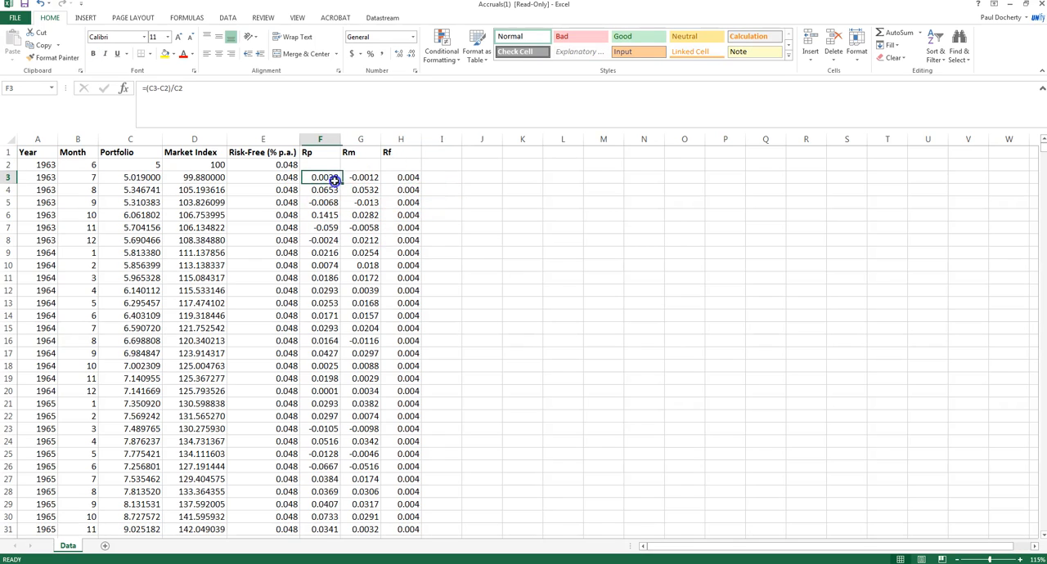
{"action": "left_click", "coordinate": [401, 176]}
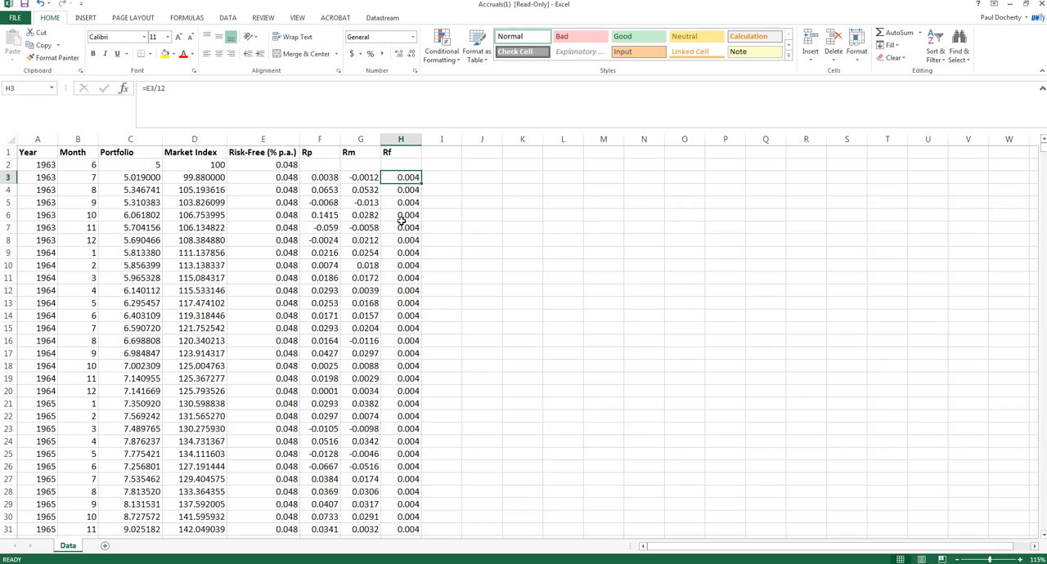
{"action": "left_click", "coordinate": [522, 176]}
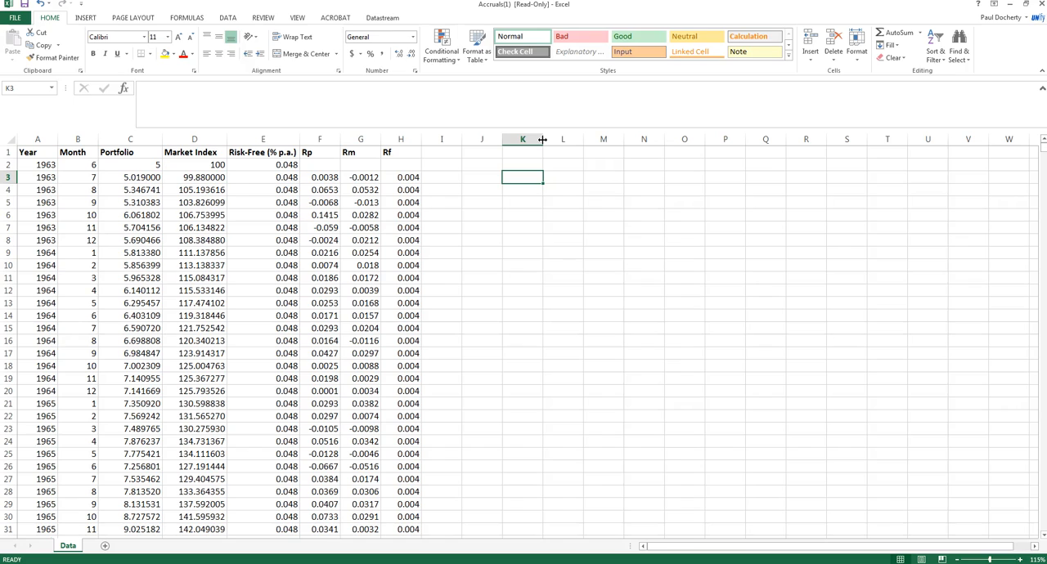
- Label Rm in column K and place the average Rp return =AVERAGE(F3:F628) in L3
{"action": "type", "text": "Rm"}
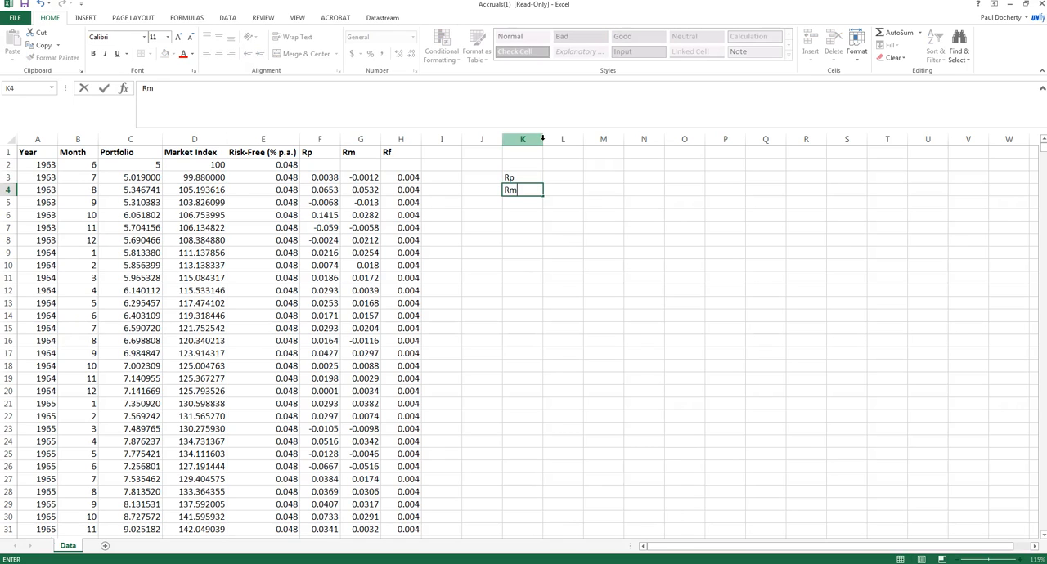
{"action": "key", "text": "Return"}
{"action": "type", "text": "Rf"}
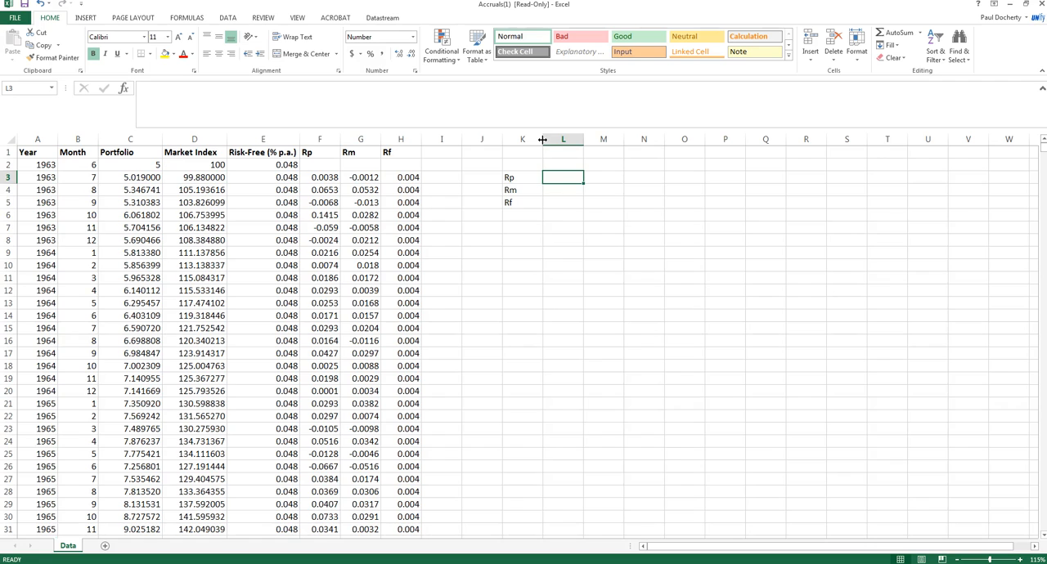
{"action": "type", "text": "=average(F3:F628"}
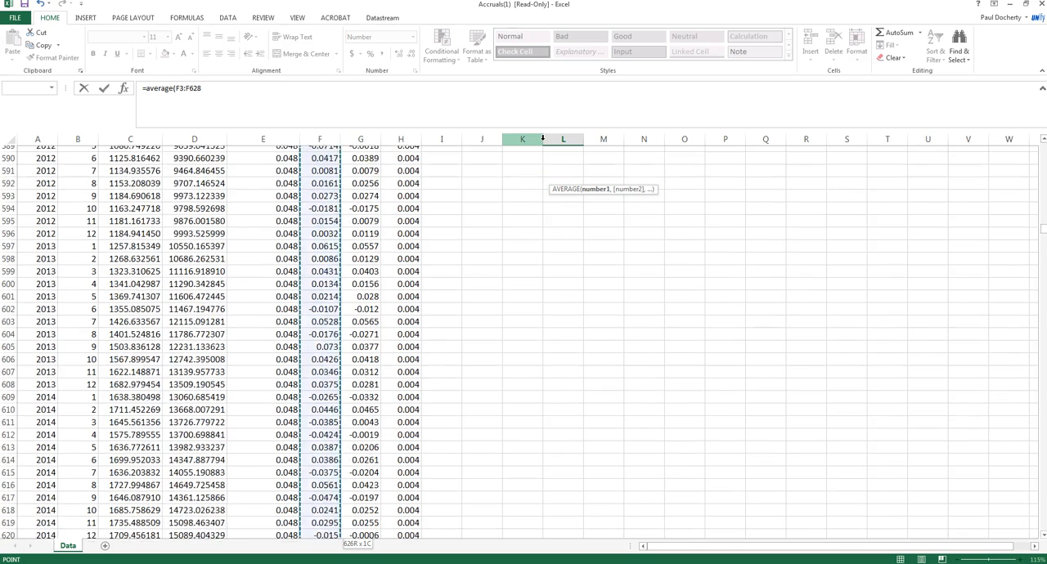
{"action": "scroll", "scroll_direction": "down", "scroll_amount": 3}
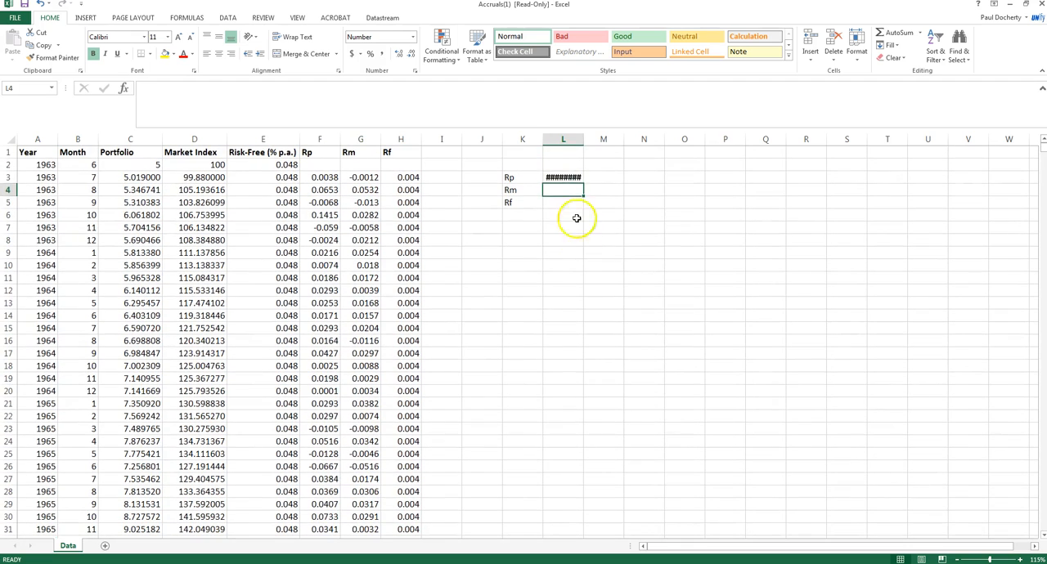
{"action": "left_click", "coordinate": [563, 177]}
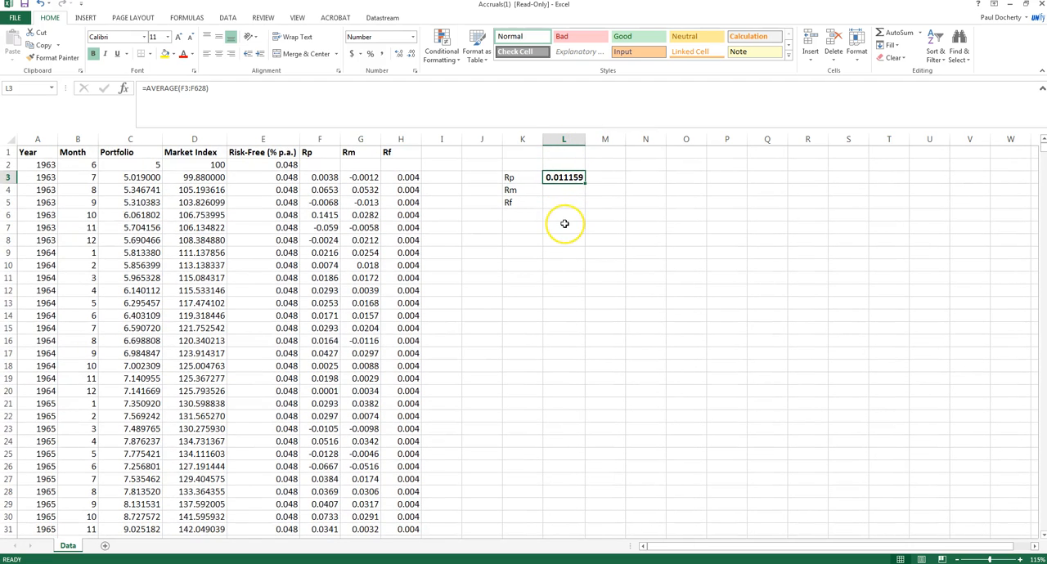
{"action": "mouse_move", "coordinate": [566, 239]}
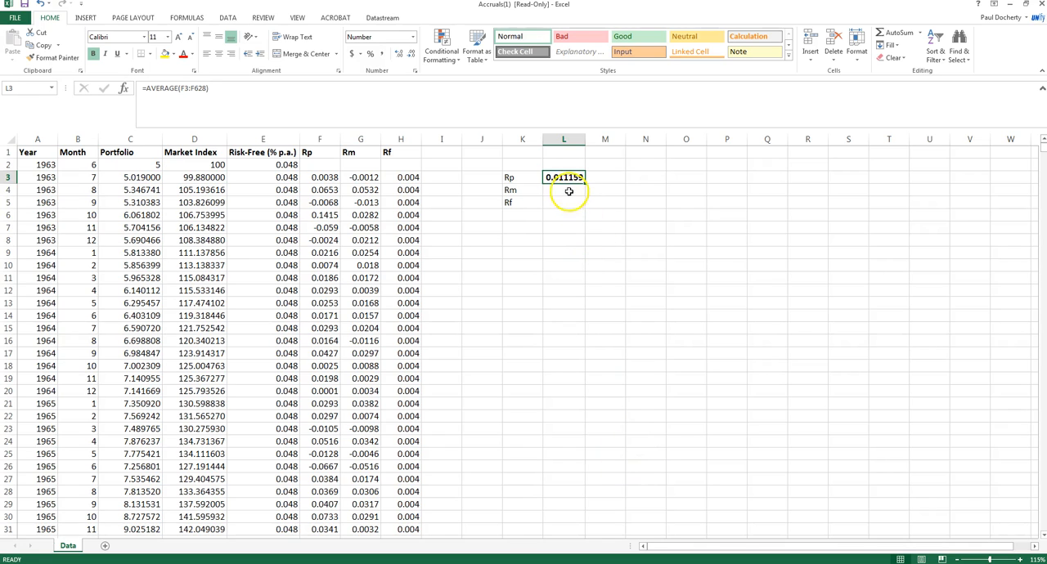
- Place the average Rm return =AVERAGE(G3:G628) in L4 and start the Rf average in L5
{"action": "type", "text": "=av"}
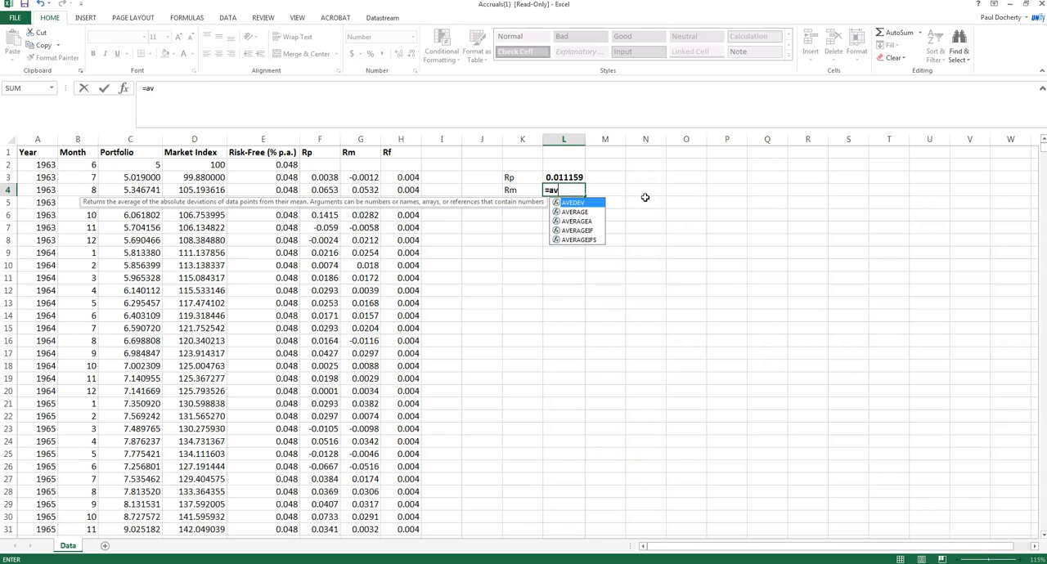
{"action": "type", "text": "erage("}
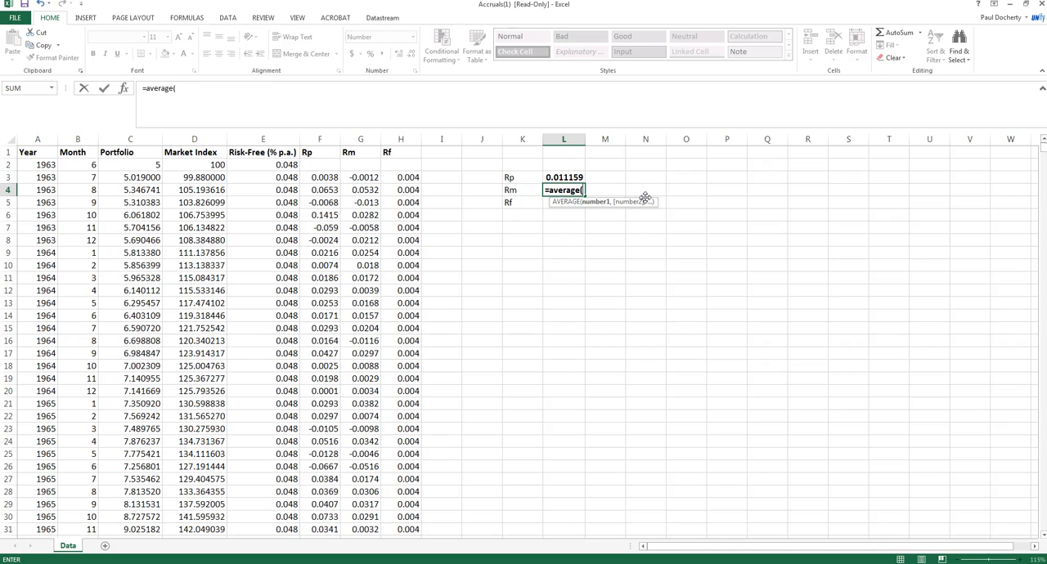
{"action": "left_click", "coordinate": [360, 177]}
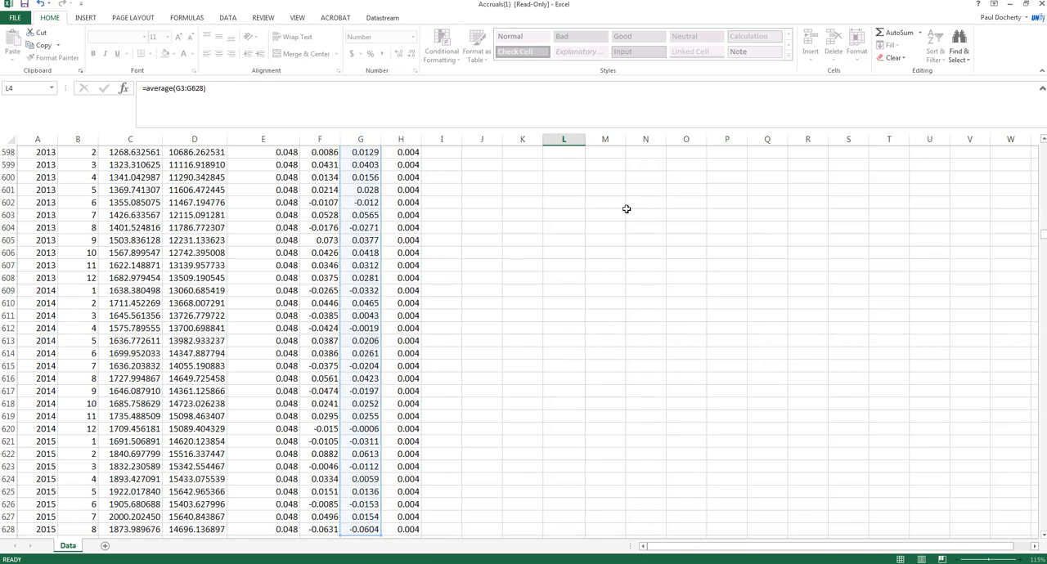
{"action": "key", "text": "ctrl+Home"}
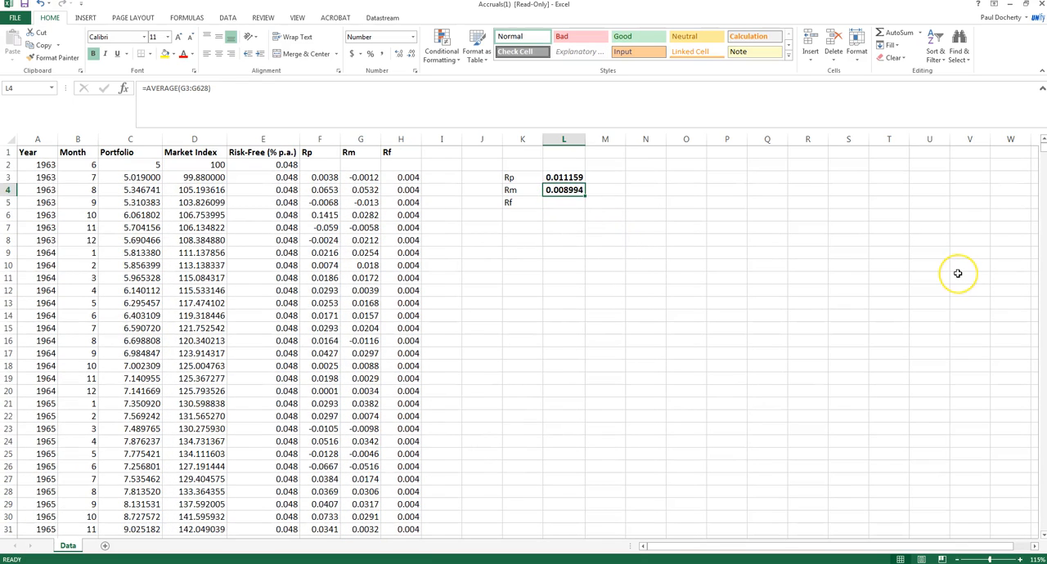
{"action": "mouse_move", "coordinate": [634, 265]}
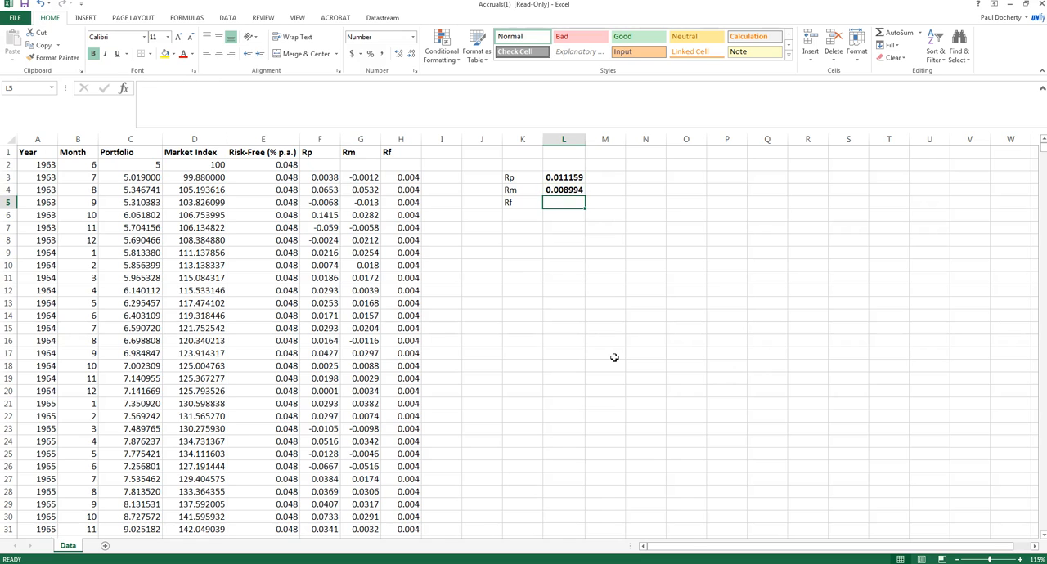
{"action": "type", "text": "=average("}
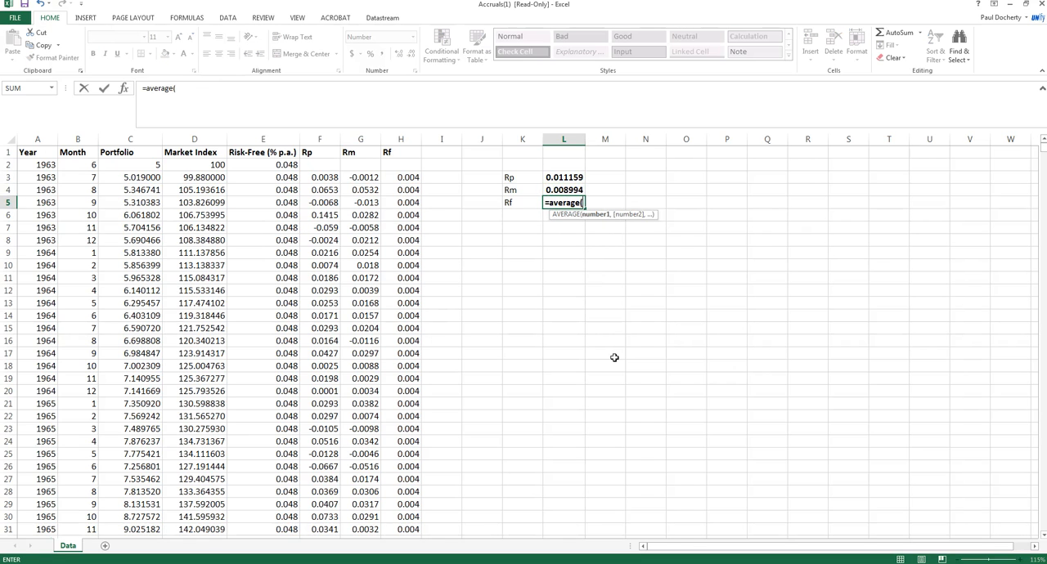